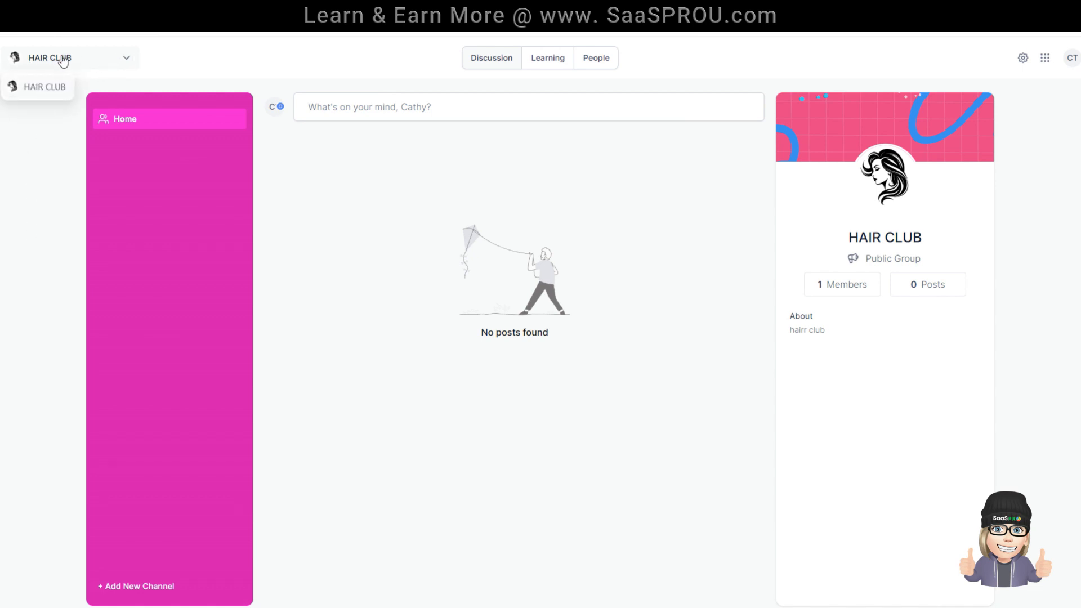
# Add the Hair Tips course to HAIR CLUB from Learning, keeping Type Free for all members.
pyautogui.click(69, 58)
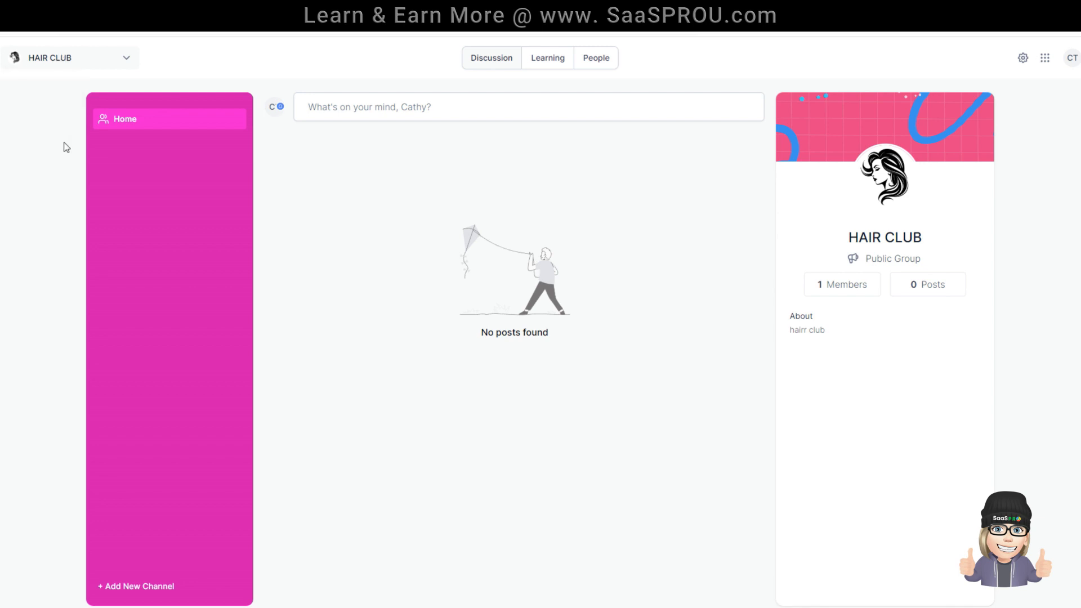
pyautogui.moveTo(351, 95)
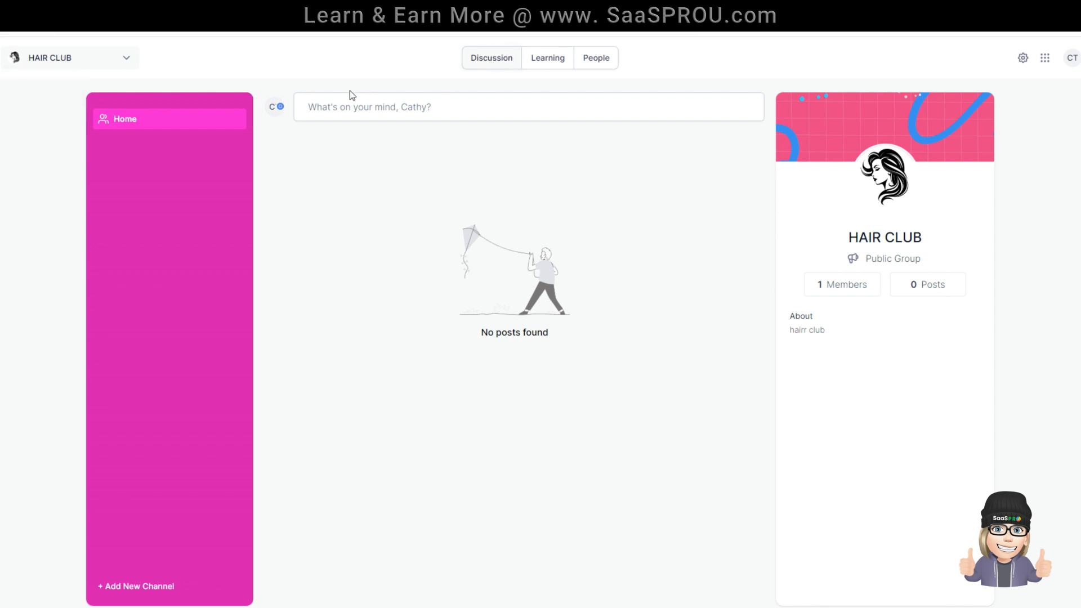
pyautogui.moveTo(491, 58)
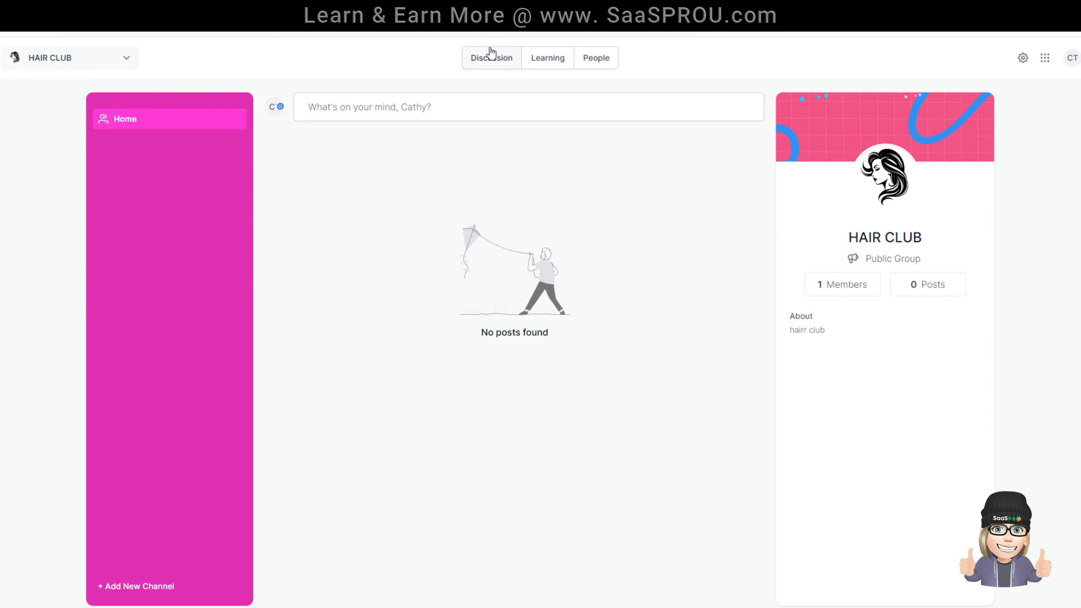
pyautogui.click(548, 58)
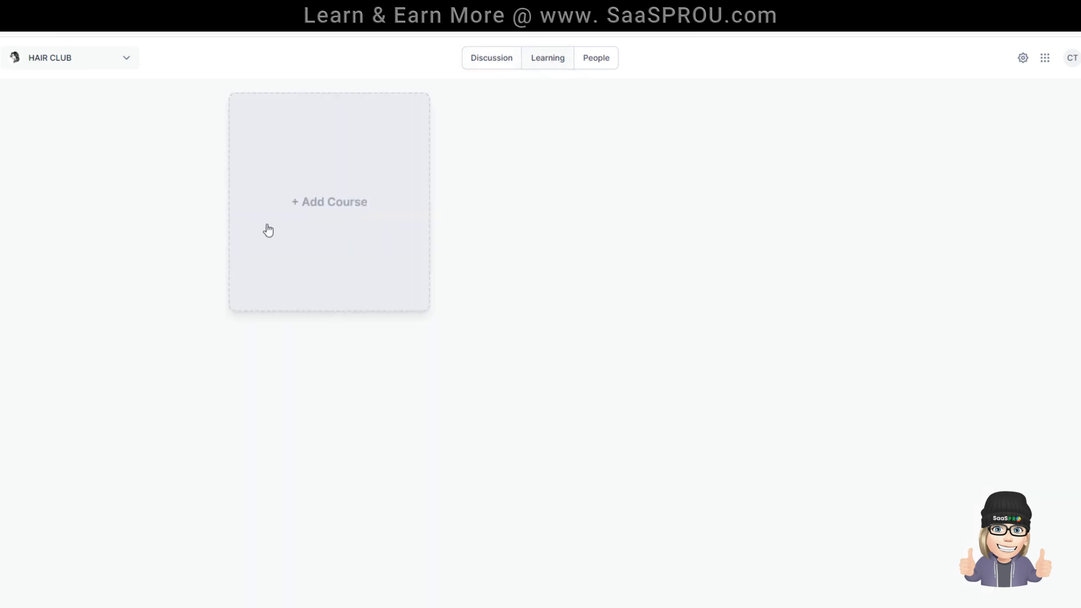
pyautogui.click(329, 202)
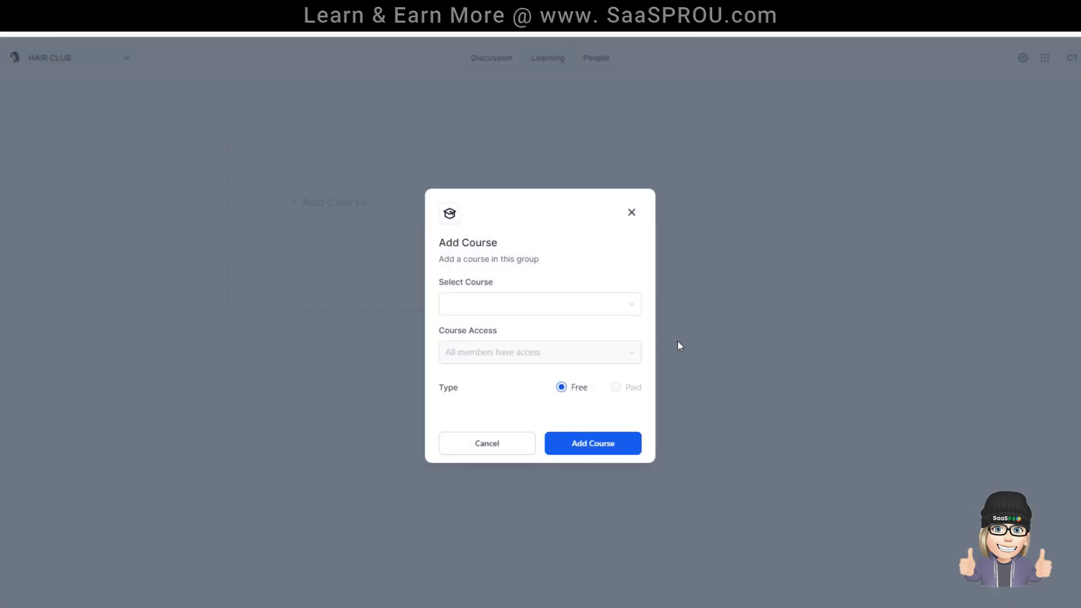
pyautogui.click(539, 303)
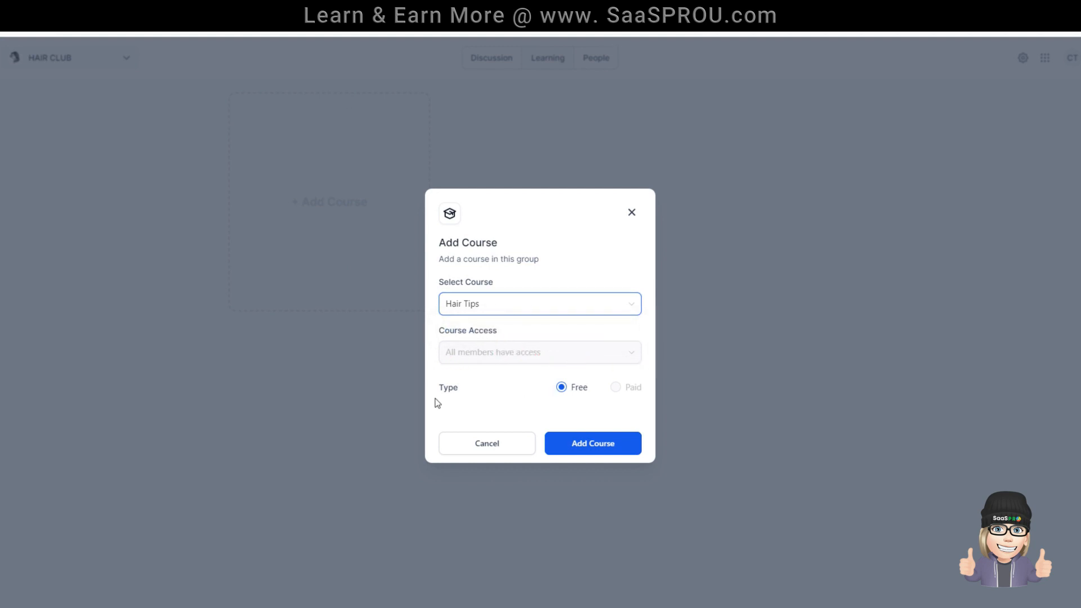
pyautogui.moveTo(552, 211)
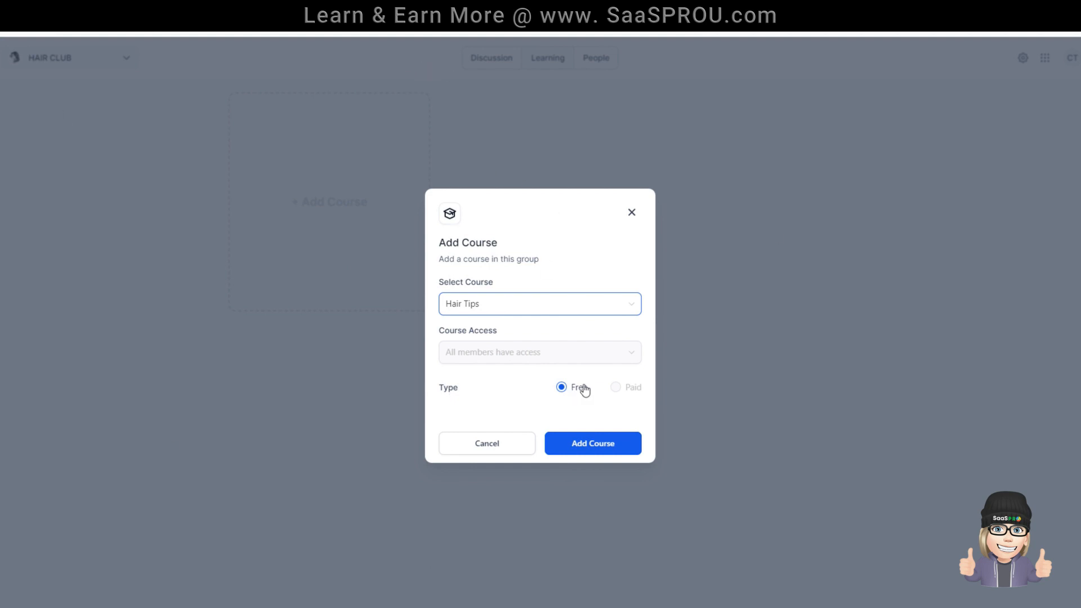
pyautogui.moveTo(611, 387)
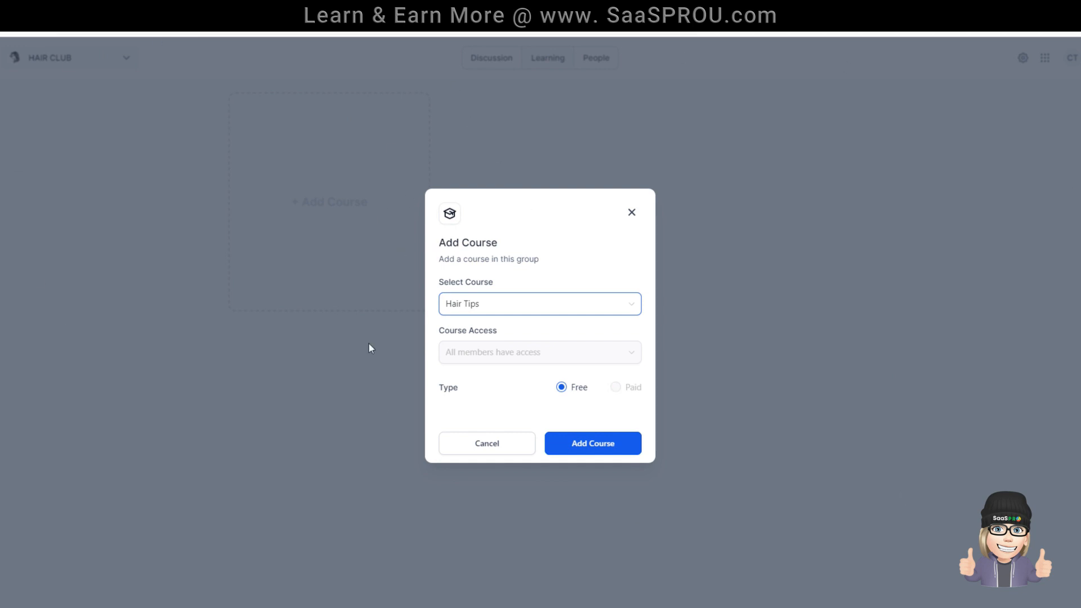
pyautogui.moveTo(609, 397)
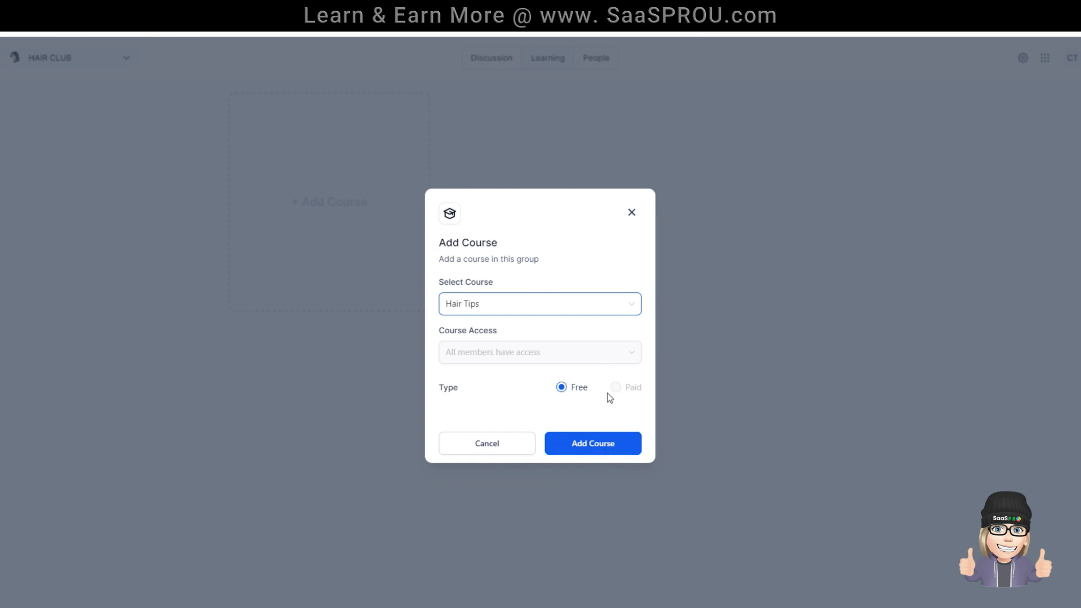
pyautogui.click(591, 443)
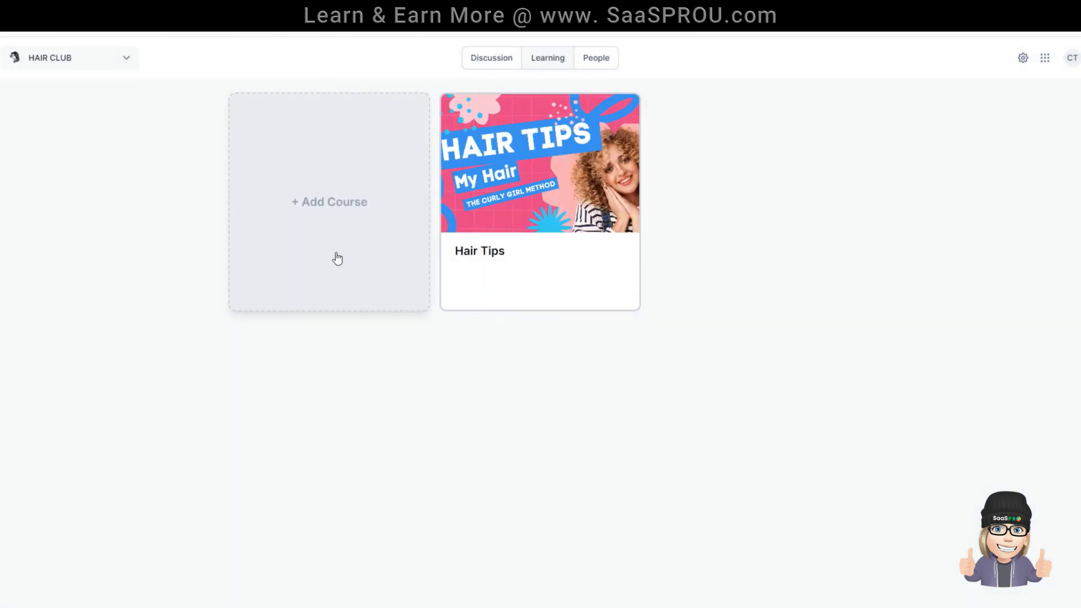
# Preview the Hair Tips lesson list, then go back to HAIR CLUB's discussion feed.
pyautogui.click(69, 58)
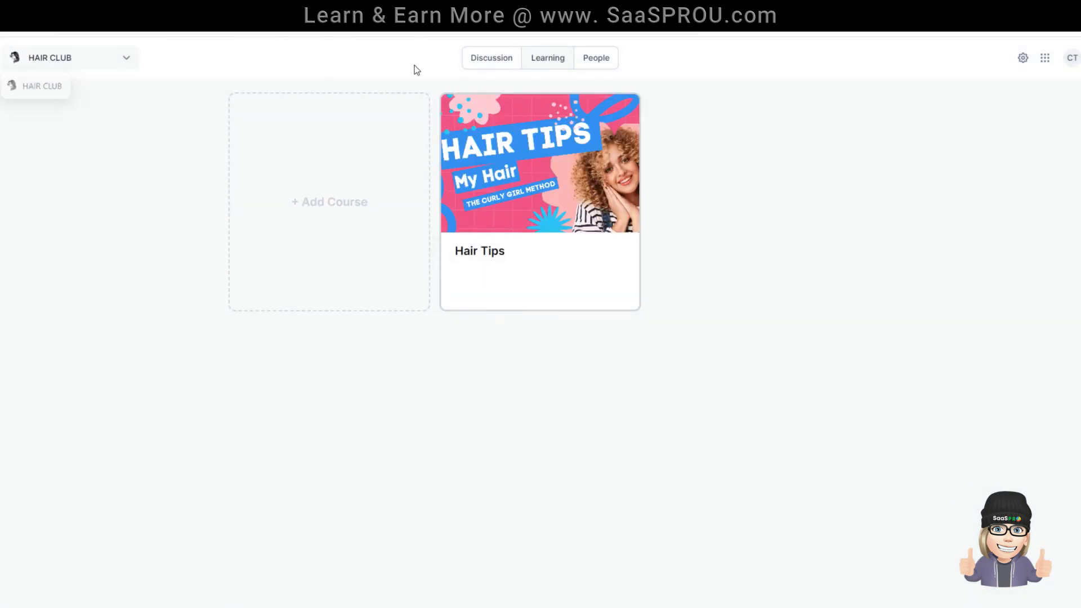
pyautogui.click(491, 57)
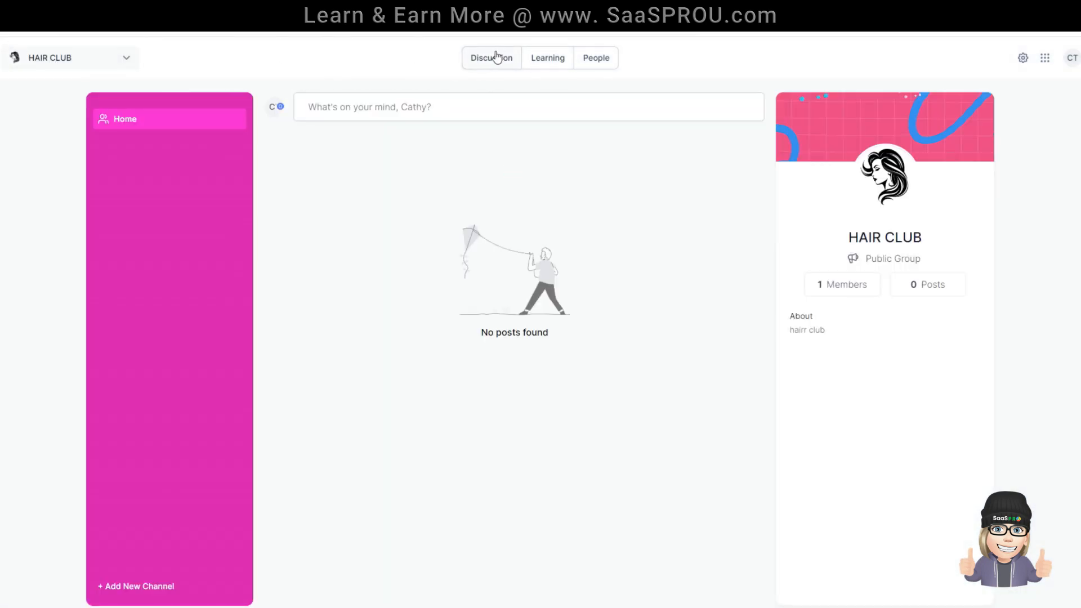
pyautogui.click(547, 57)
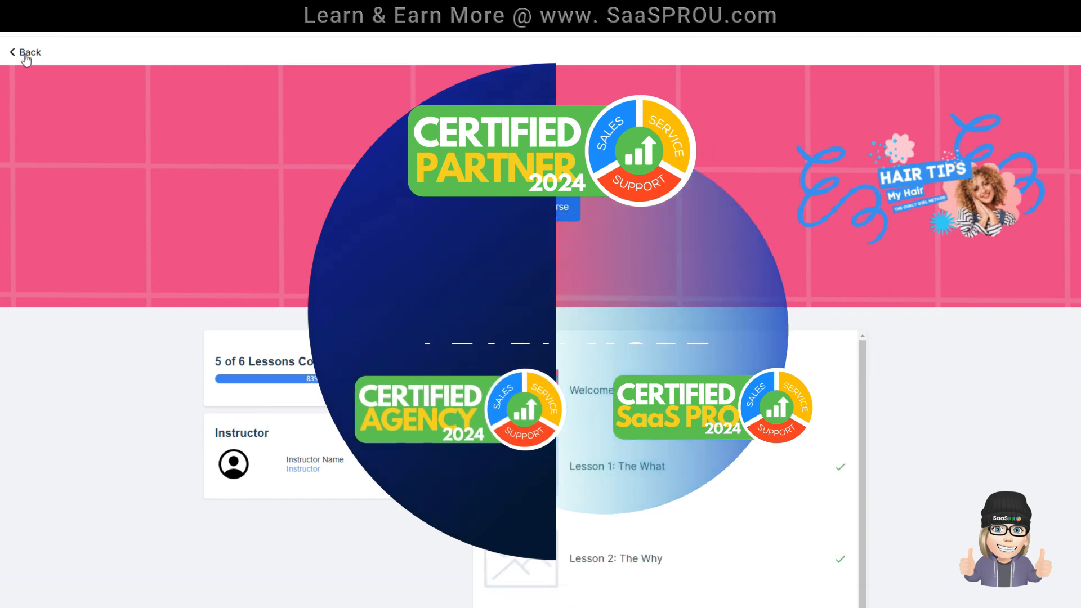
pyautogui.click(27, 51)
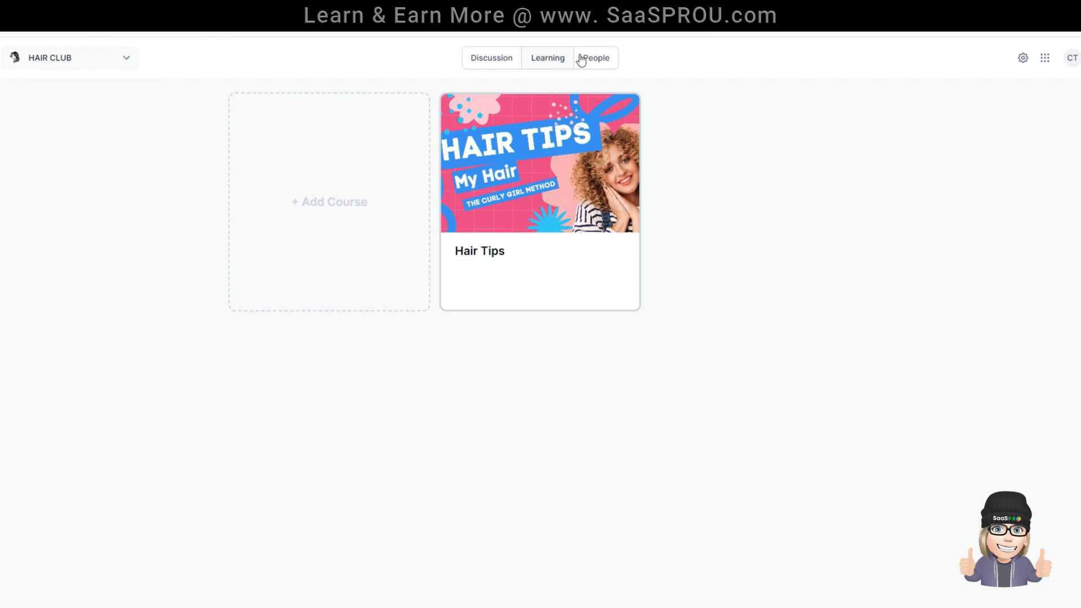
pyautogui.click(595, 58)
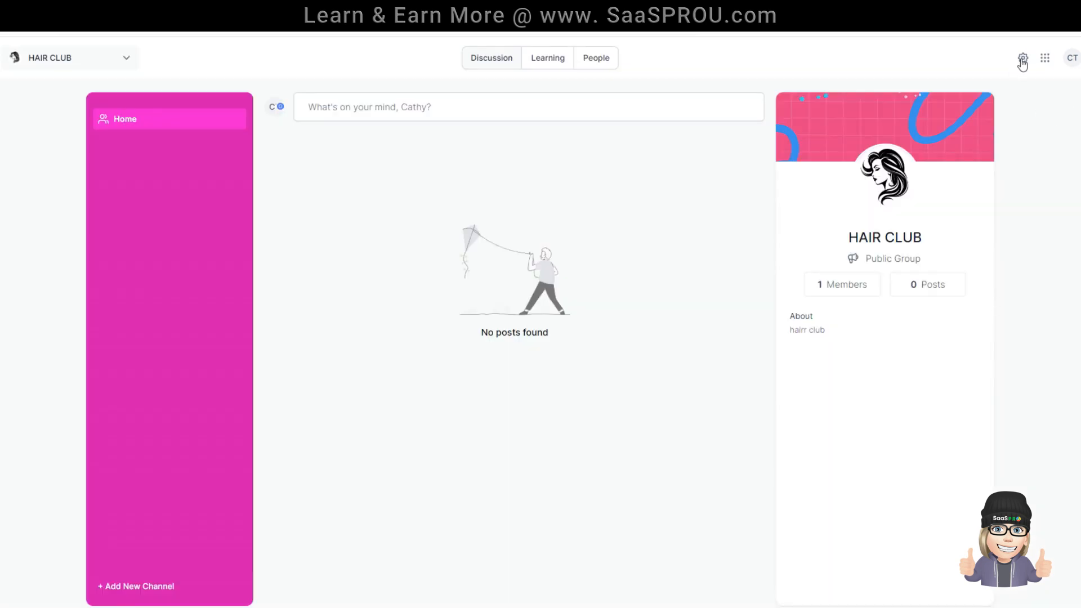
# Set HAIR CLUB to Private in group settings and view its Subscriptions section.
pyautogui.click(1022, 57)
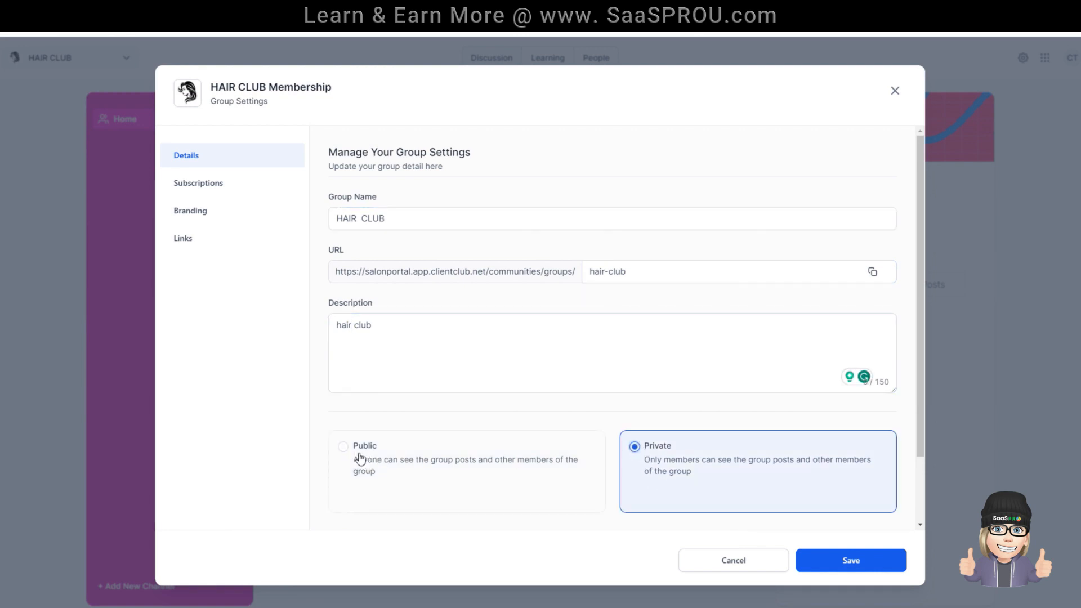
pyautogui.moveTo(502, 469)
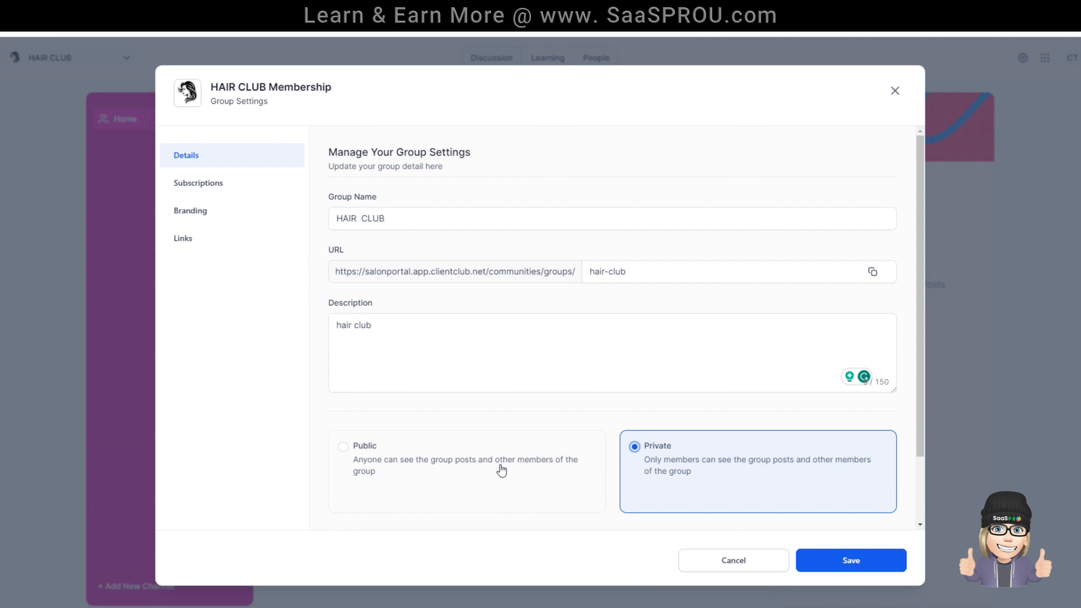
pyautogui.moveTo(412, 475)
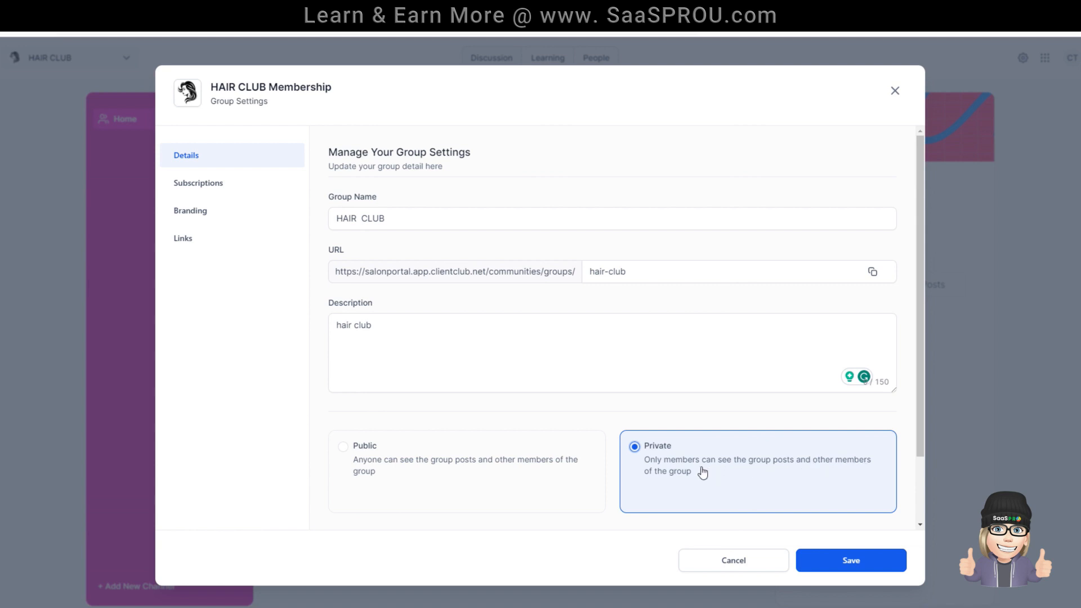
pyautogui.moveTo(189, 175)
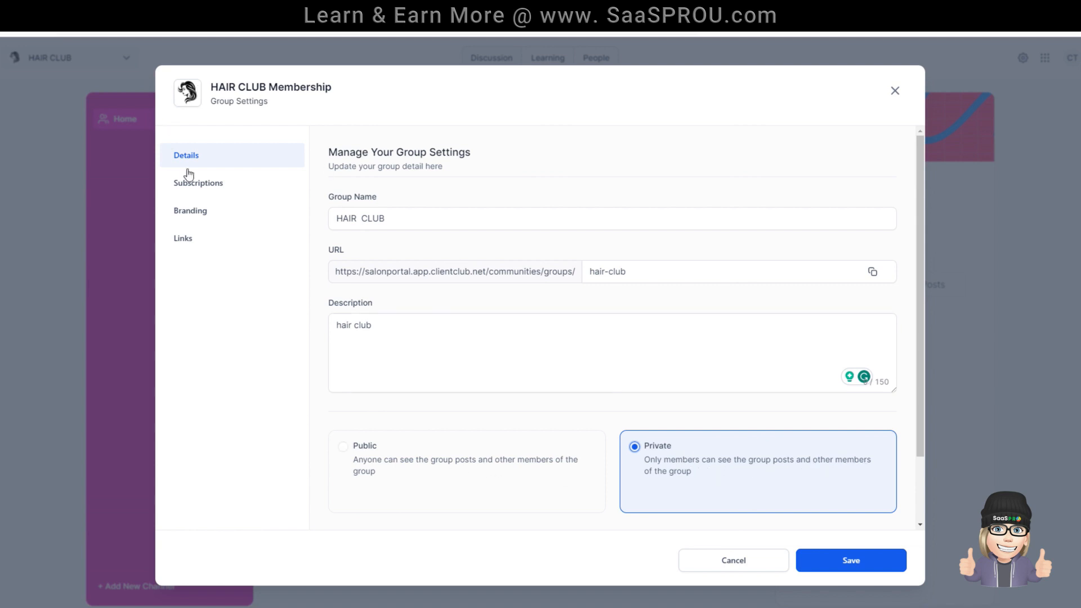
pyautogui.click(198, 182)
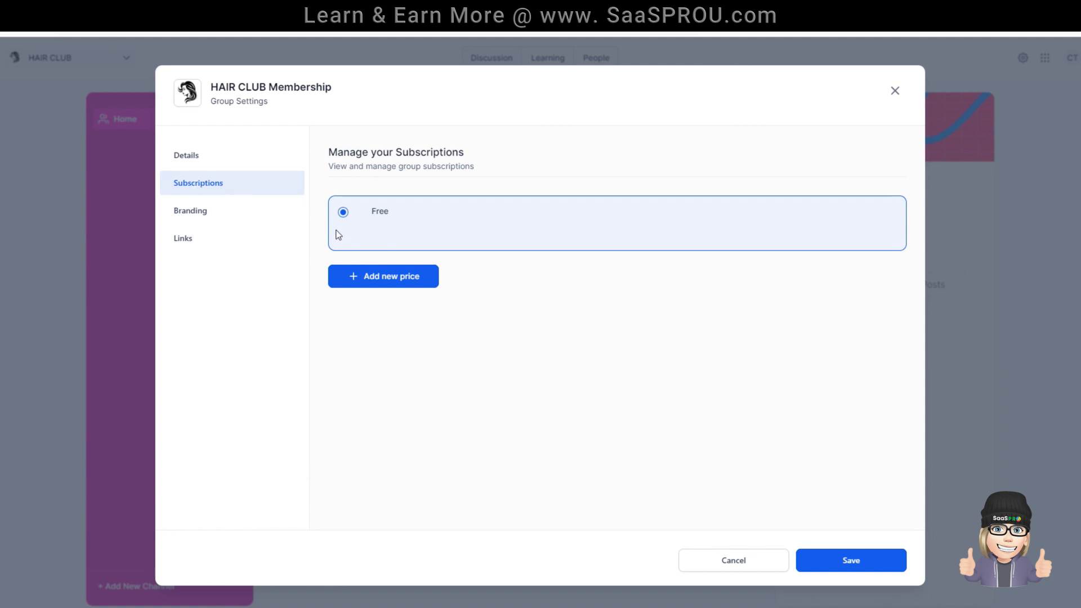
# Fill a $20 recurring monthly price, then cancel it so only the Free subscription remains.
pyautogui.click(383, 275)
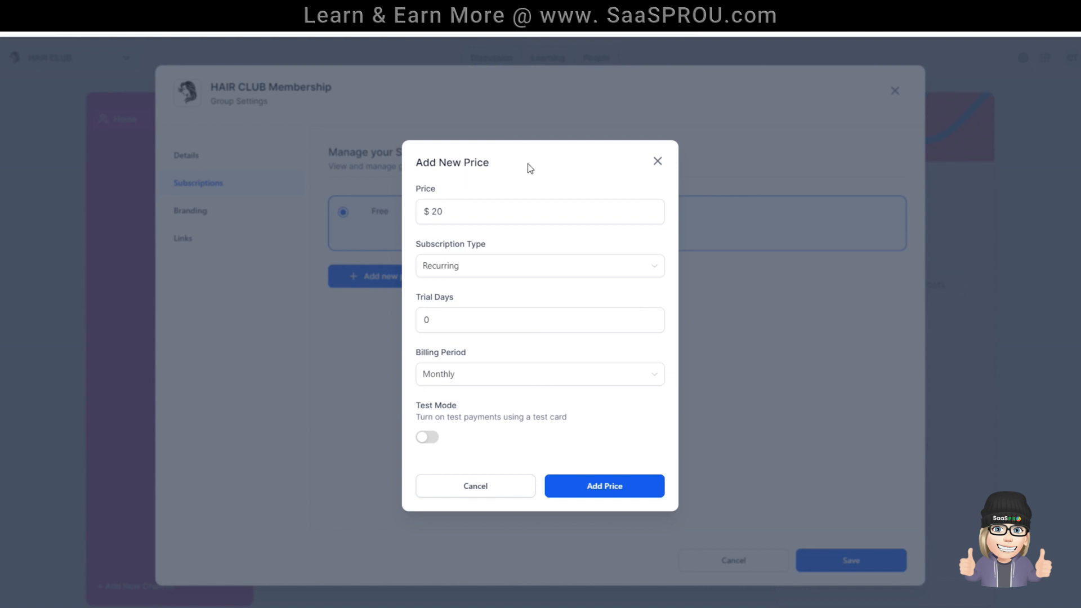
pyautogui.click(540, 266)
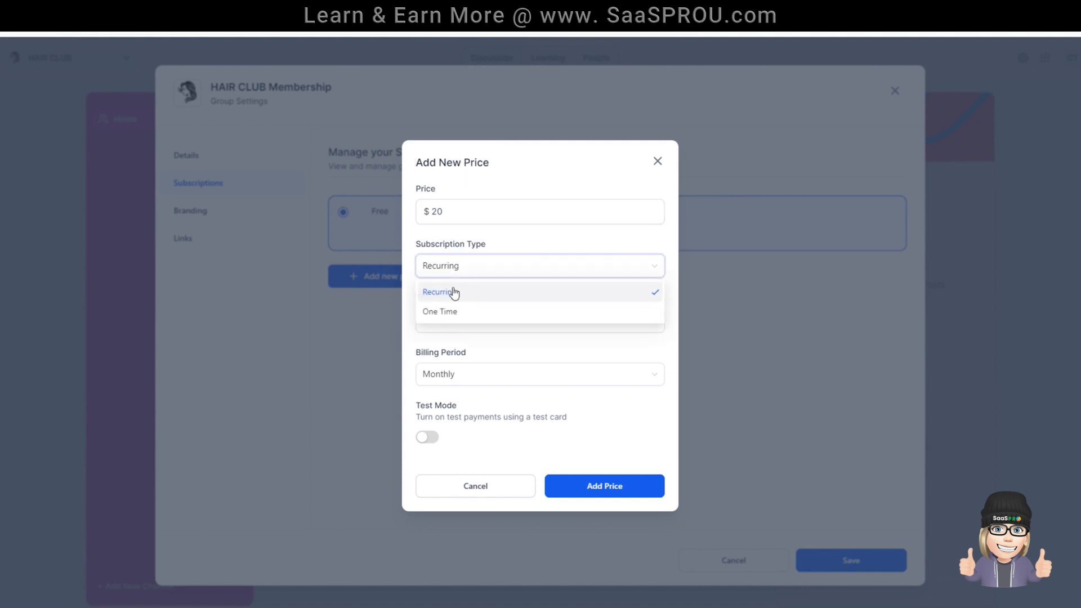
pyautogui.click(440, 291)
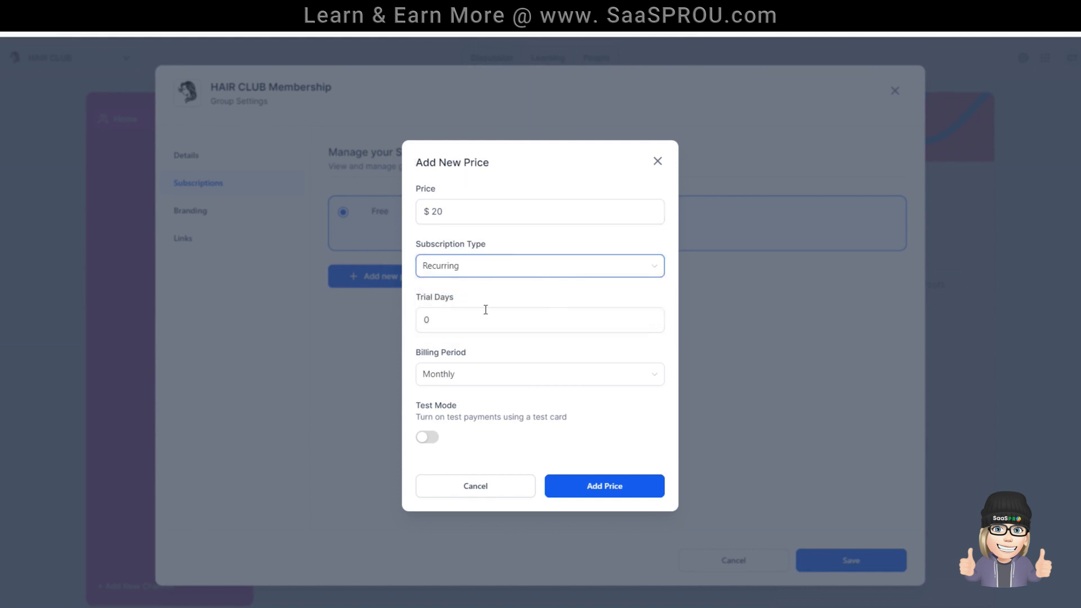
pyautogui.click(540, 373)
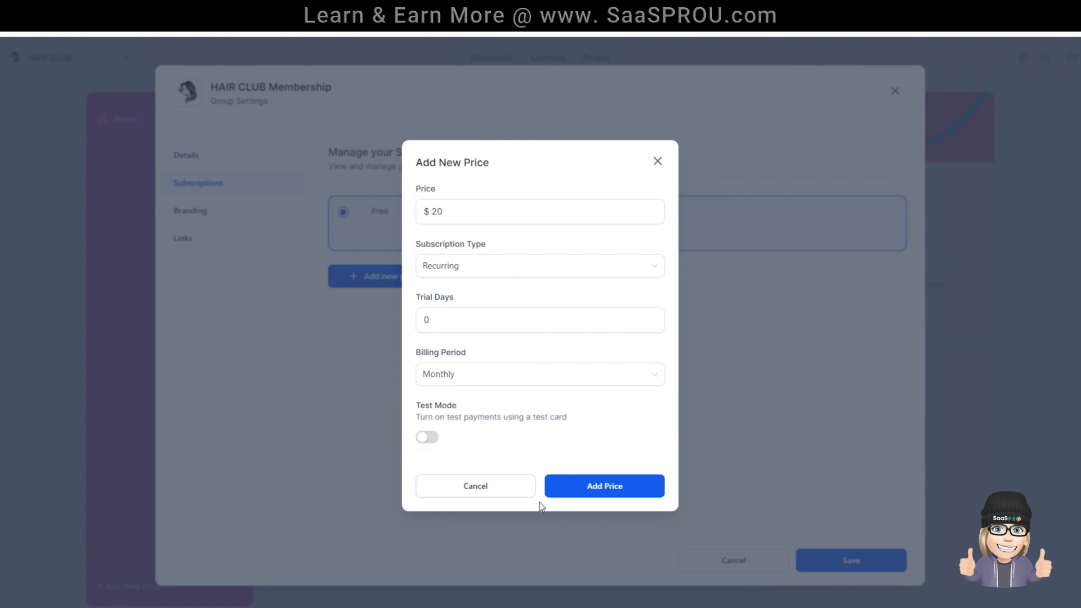
pyautogui.click(474, 486)
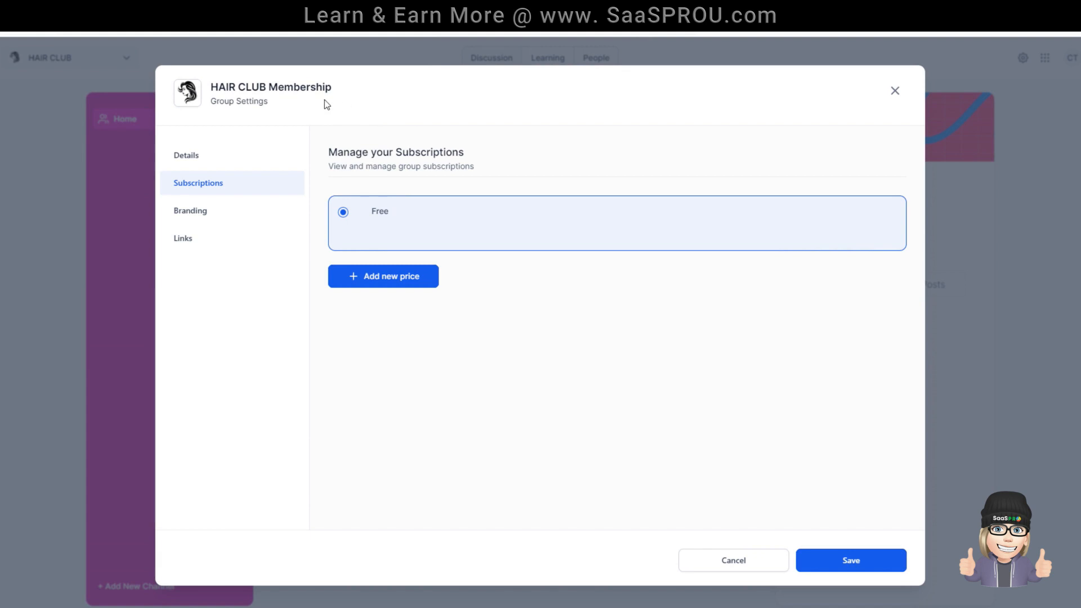
pyautogui.moveTo(769, 531)
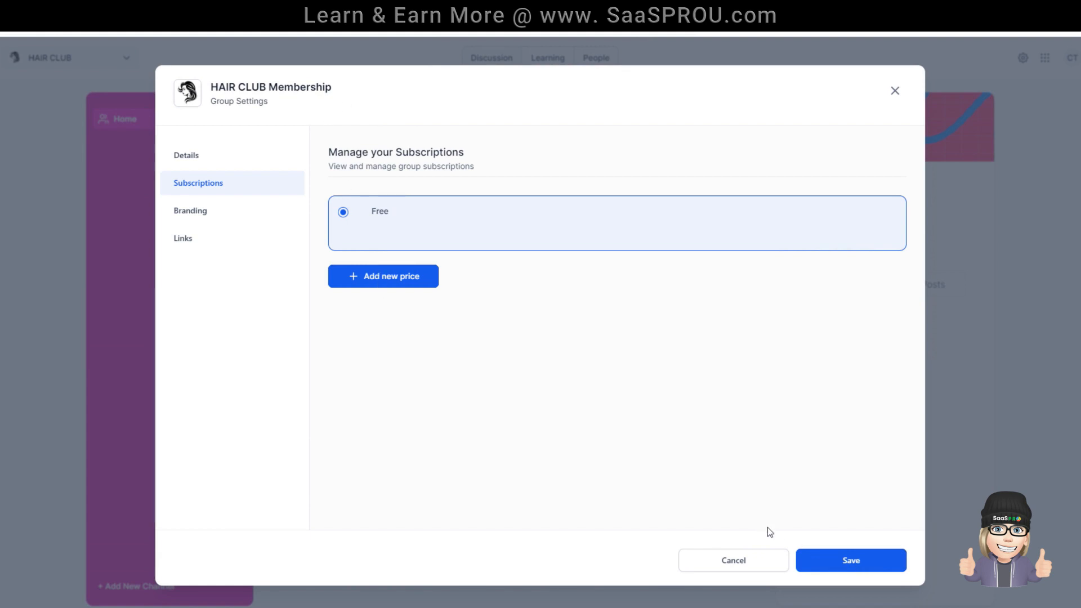
# Review the Branding favicon and cover image, then move to the Links section.
pyautogui.click(190, 210)
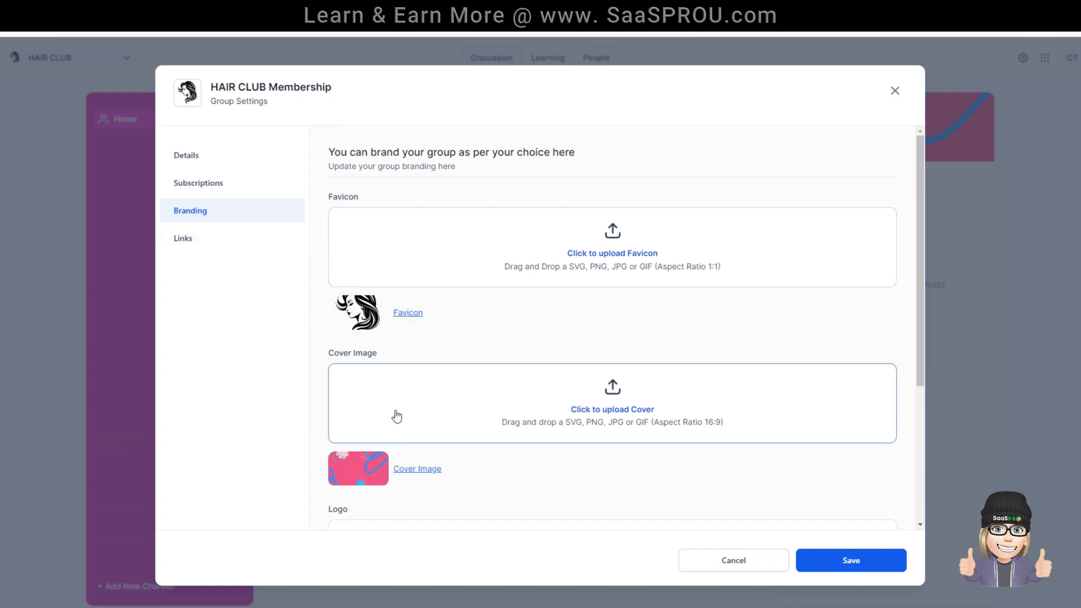
pyautogui.scroll(-3)
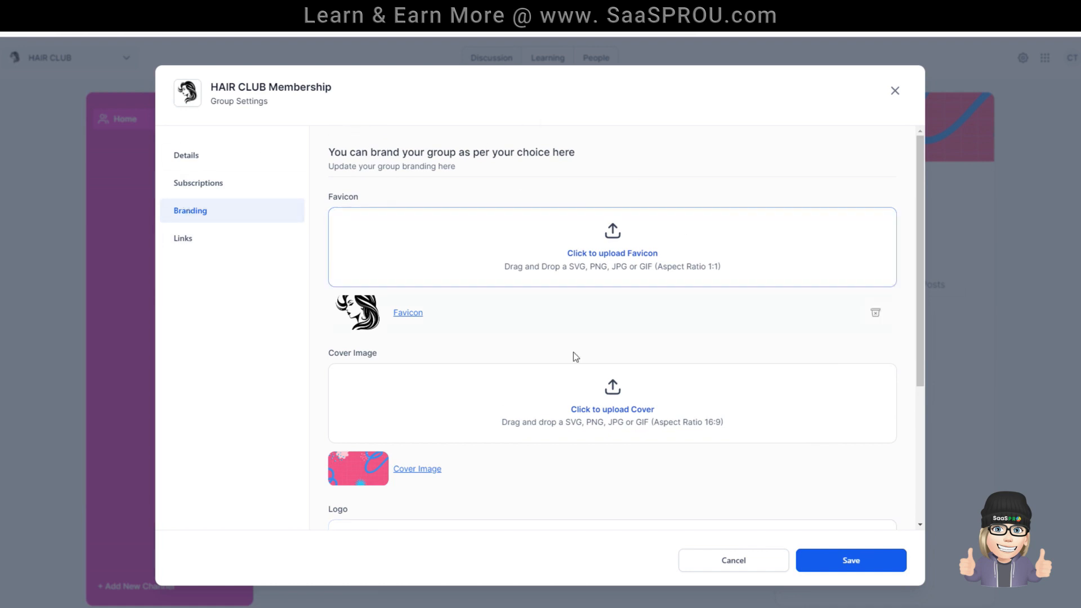
pyautogui.click(182, 238)
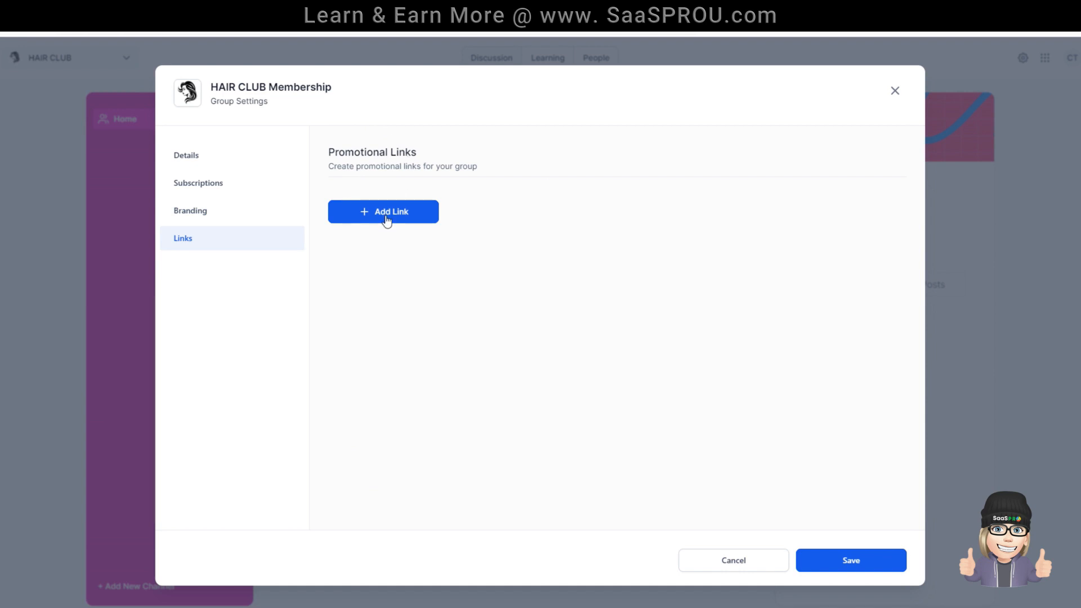
# Add a 'See More Courses' promotional link pointing to en.wikipedia.org/wiki/Hair.
pyautogui.click(383, 212)
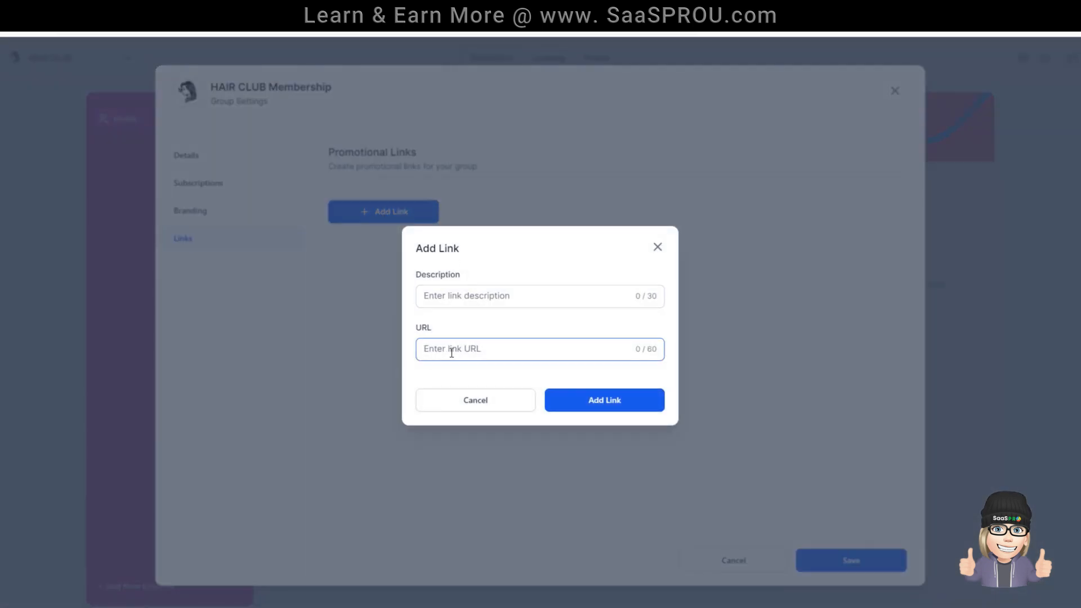
pyautogui.click(539, 296)
pyautogui.write('See More  Courses')
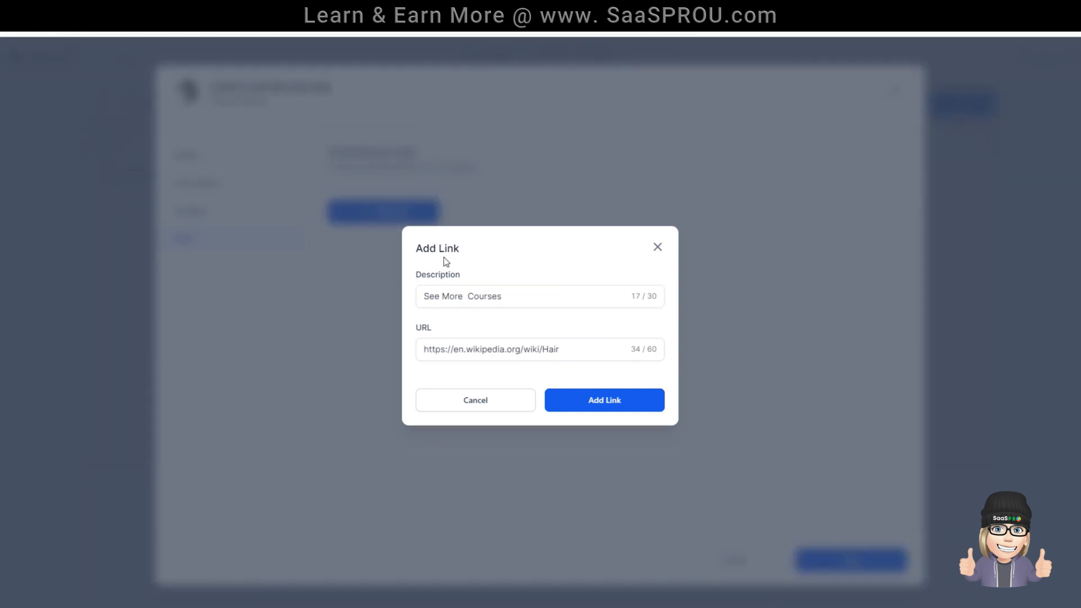
pyautogui.click(475, 296)
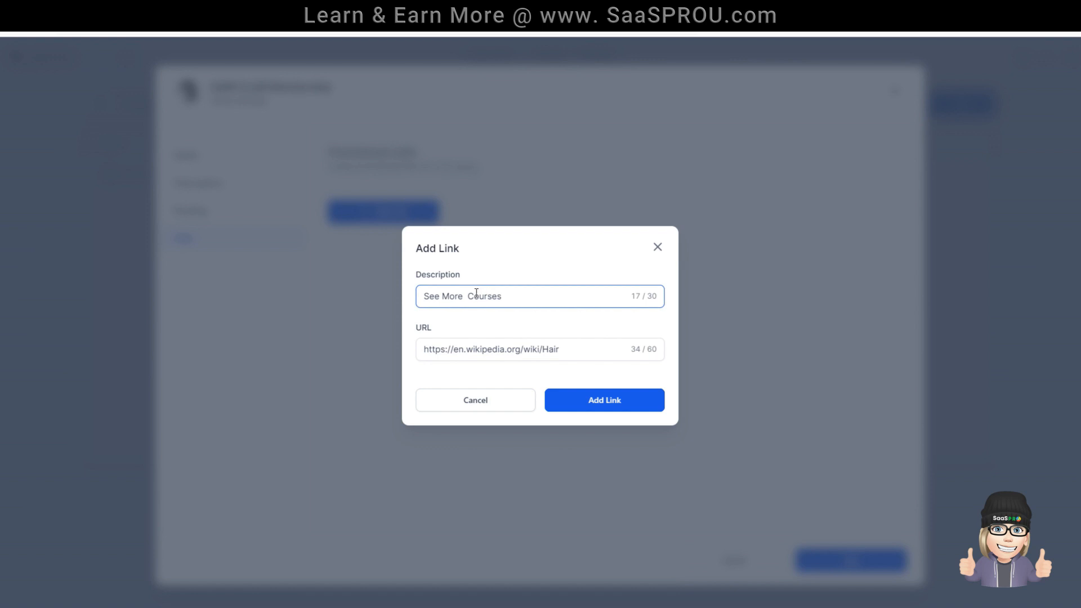
pyautogui.click(603, 400)
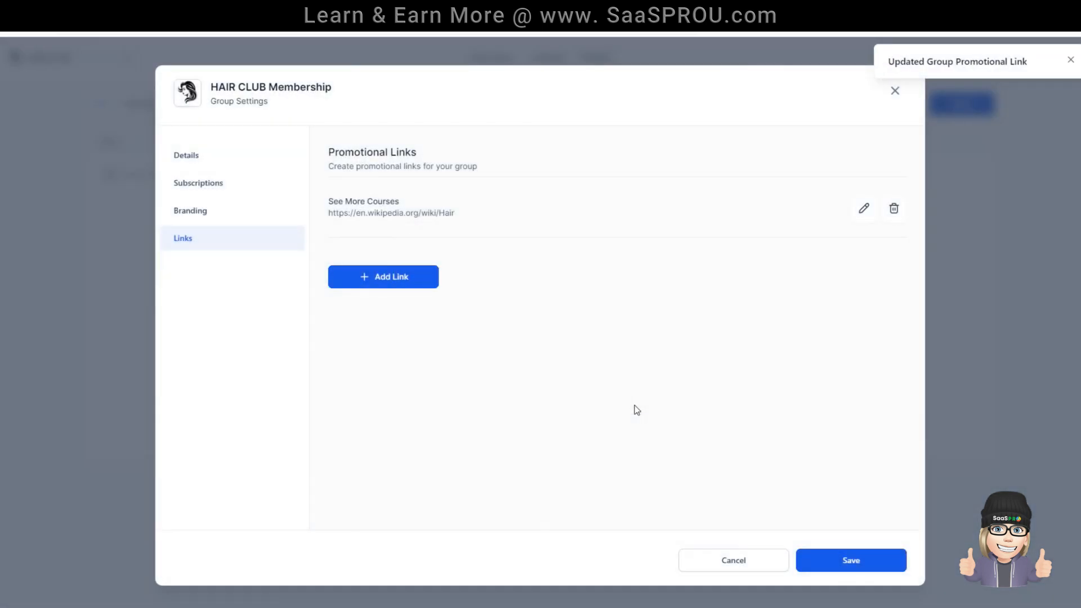
# Save the group settings and leave Group Settings.
pyautogui.click(851, 559)
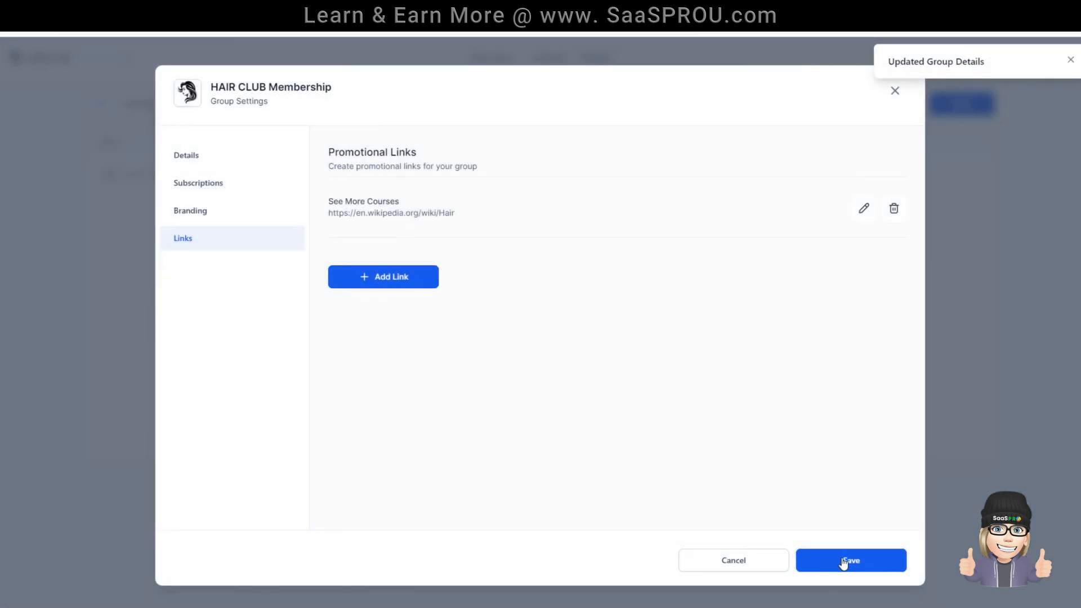
pyautogui.click(850, 560)
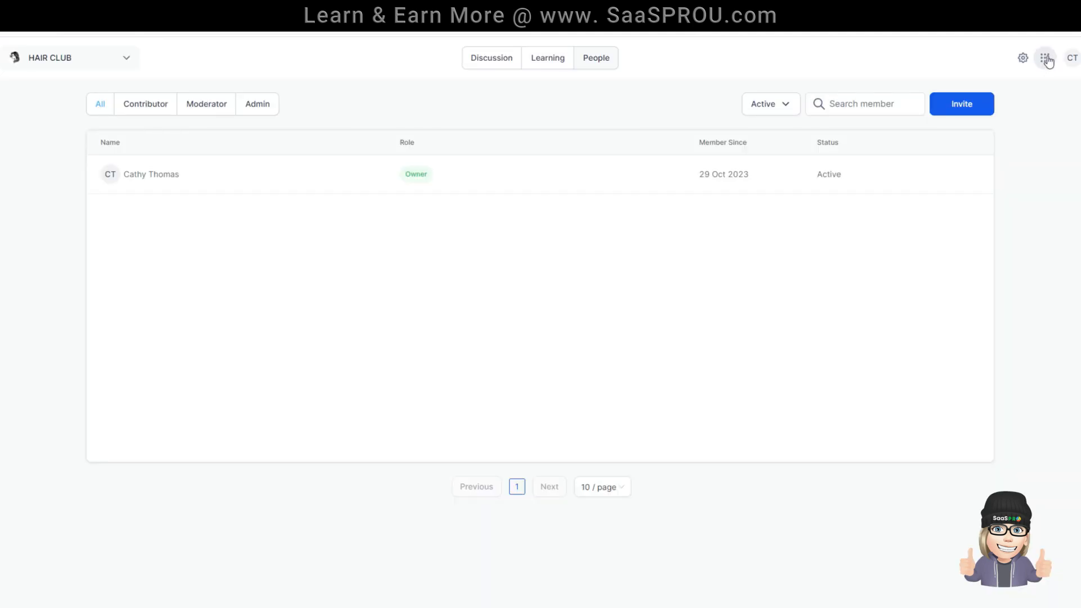
pyautogui.click(1044, 58)
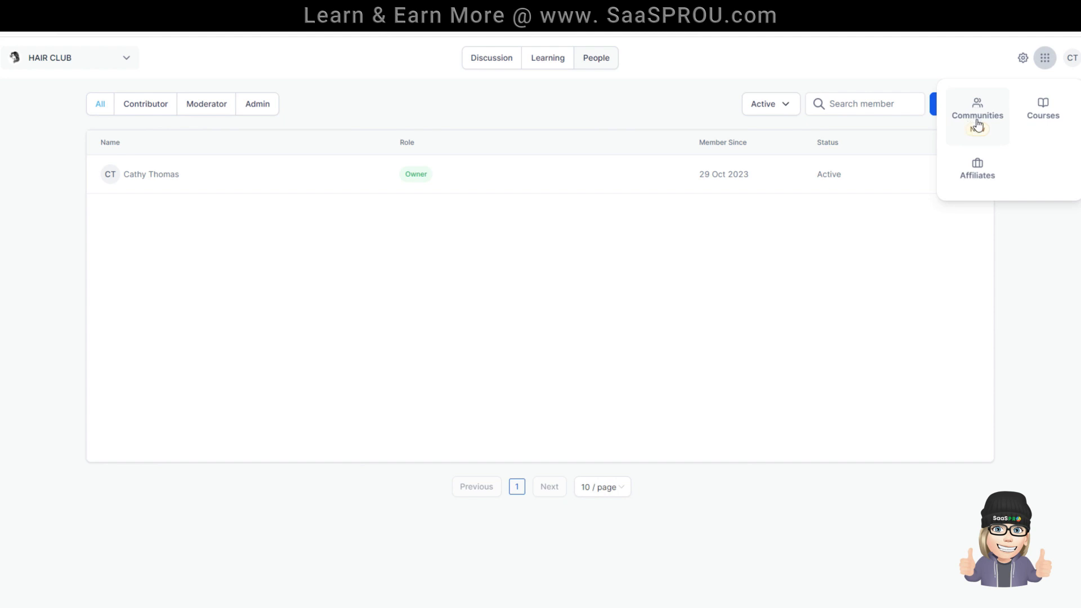
pyautogui.moveTo(990, 175)
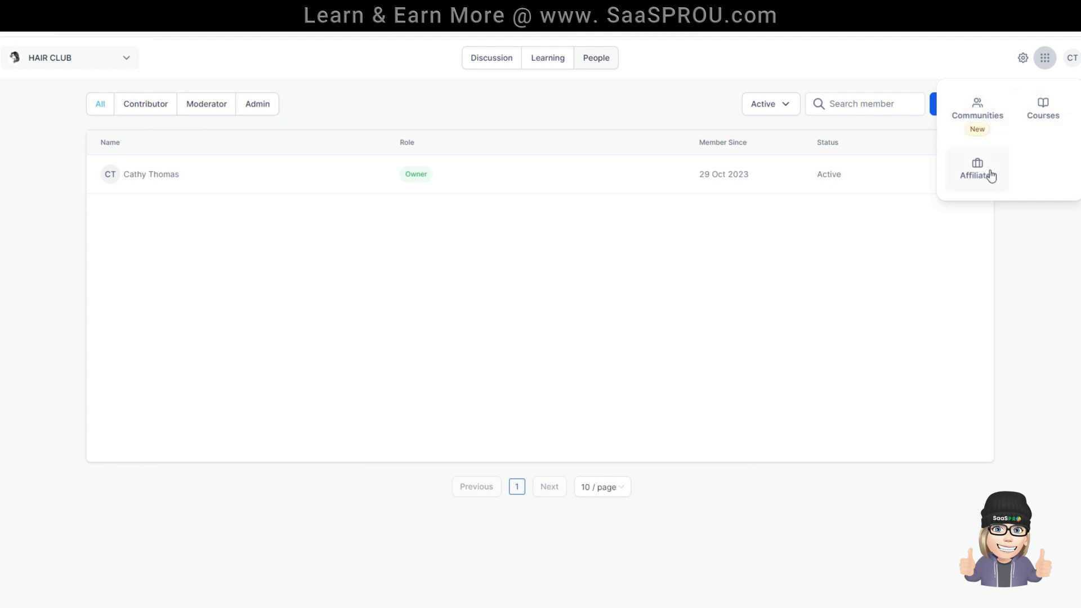
pyautogui.click(1071, 57)
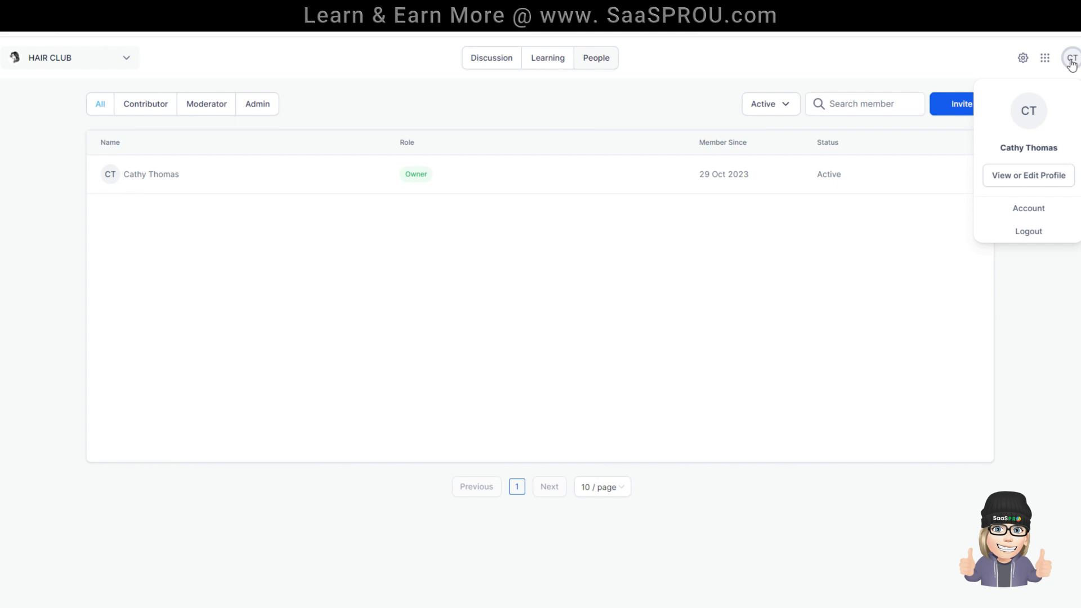
pyautogui.moveTo(1052, 111)
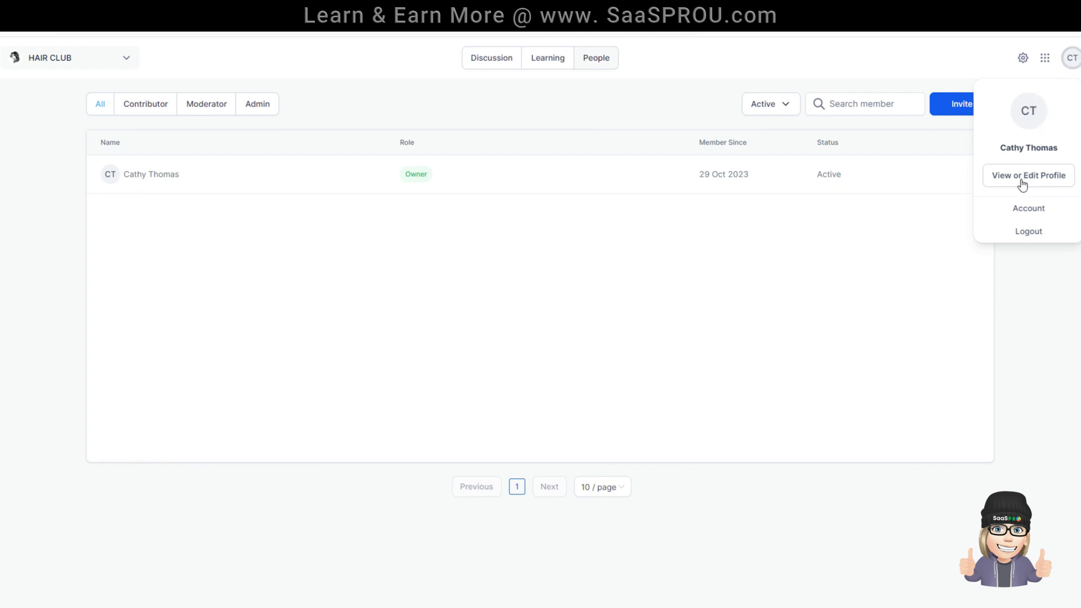
pyautogui.click(1028, 175)
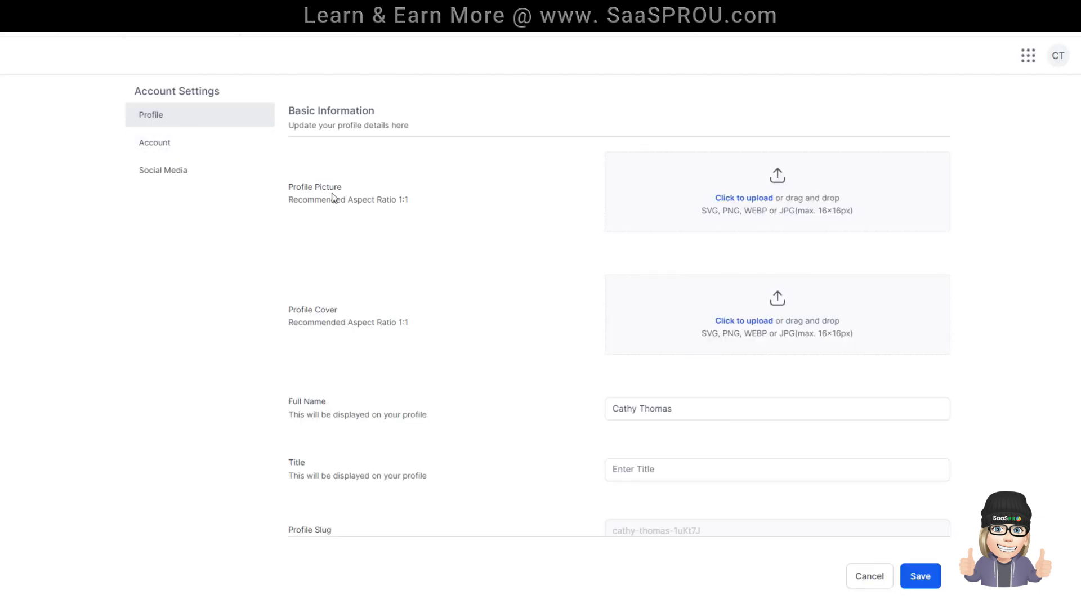
# Review profile and Social Media settings, then return to HAIR CLUB via the Communities app.
pyautogui.scroll(-3)
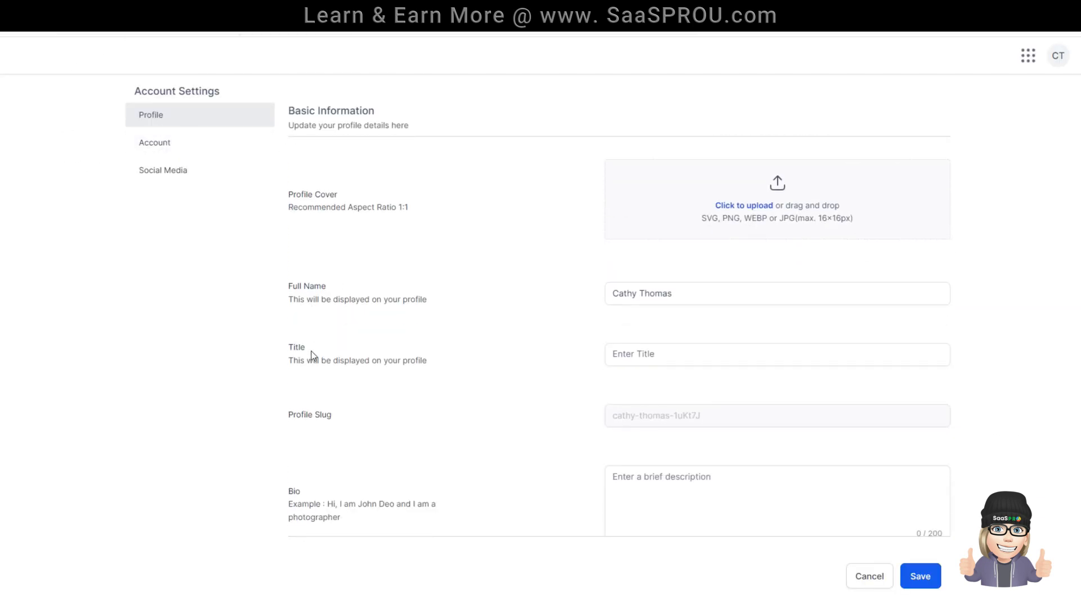
pyautogui.scroll(-3)
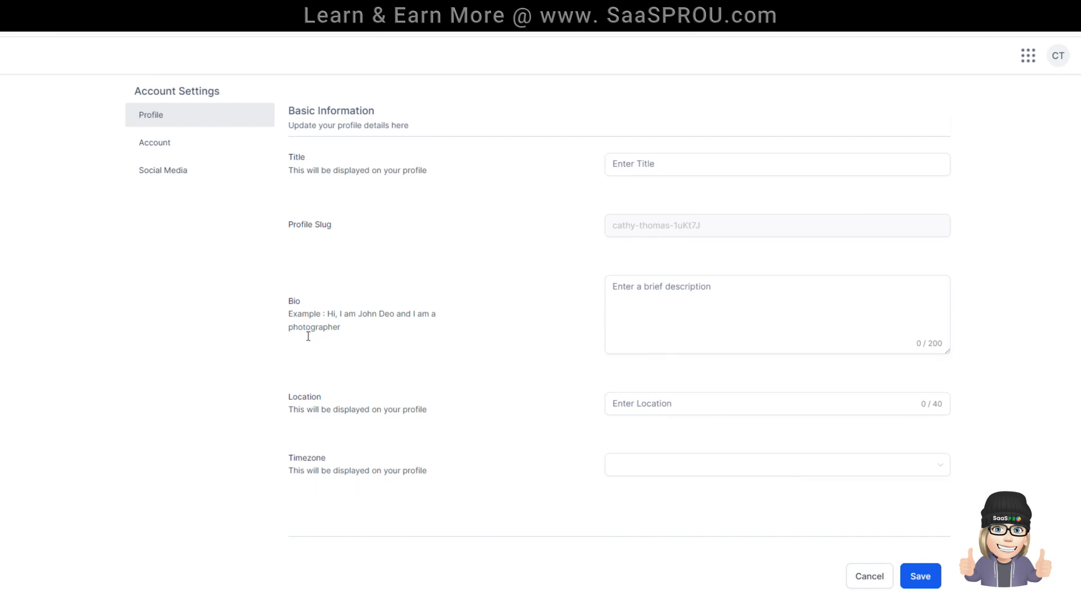
pyautogui.moveTo(260, 237)
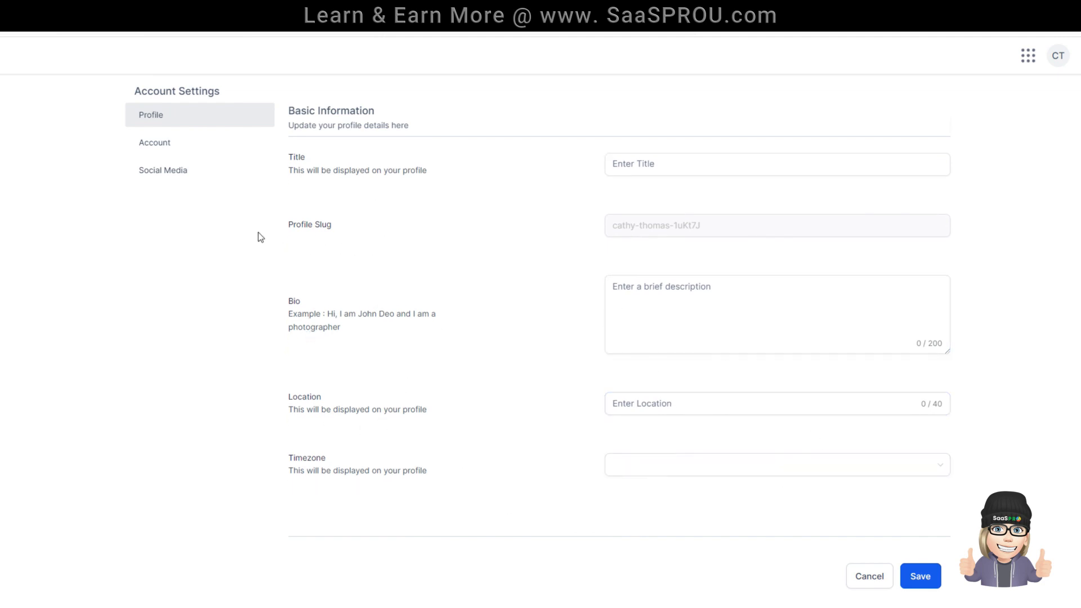
pyautogui.click(162, 170)
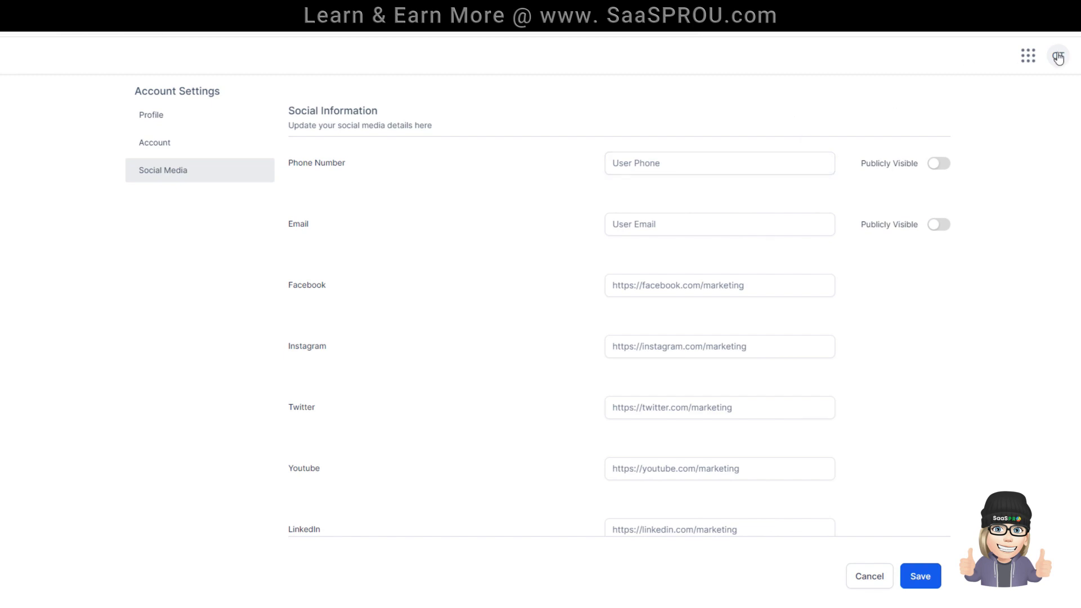
pyautogui.click(1058, 56)
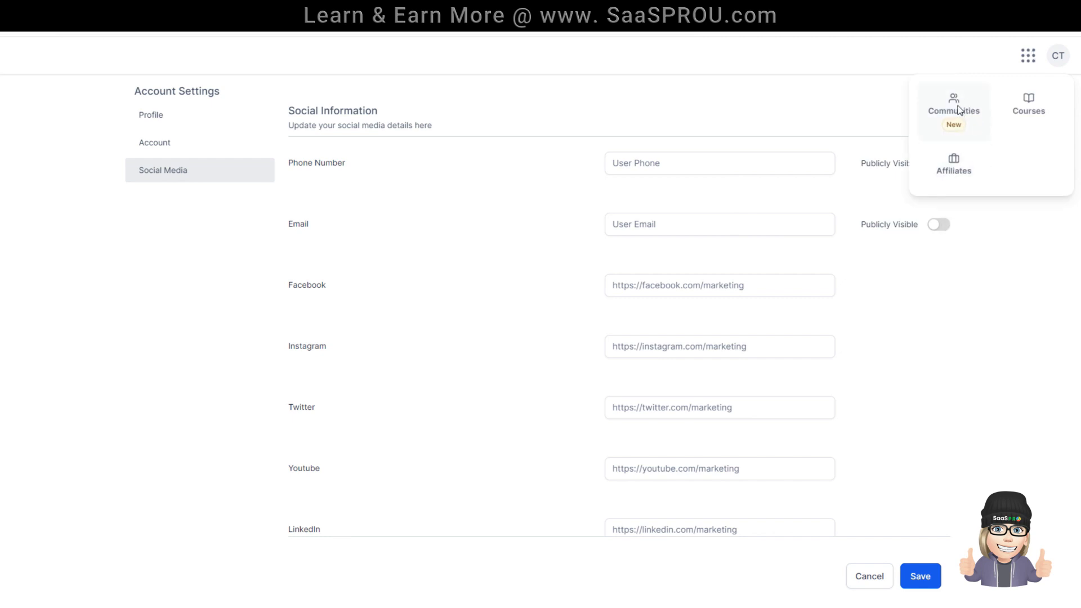
pyautogui.click(954, 103)
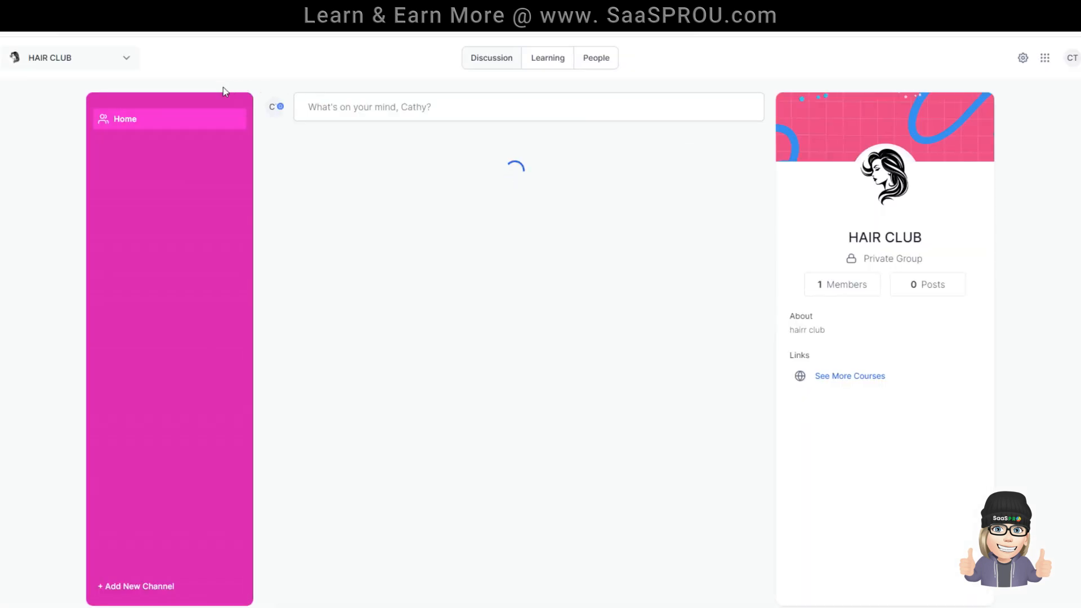